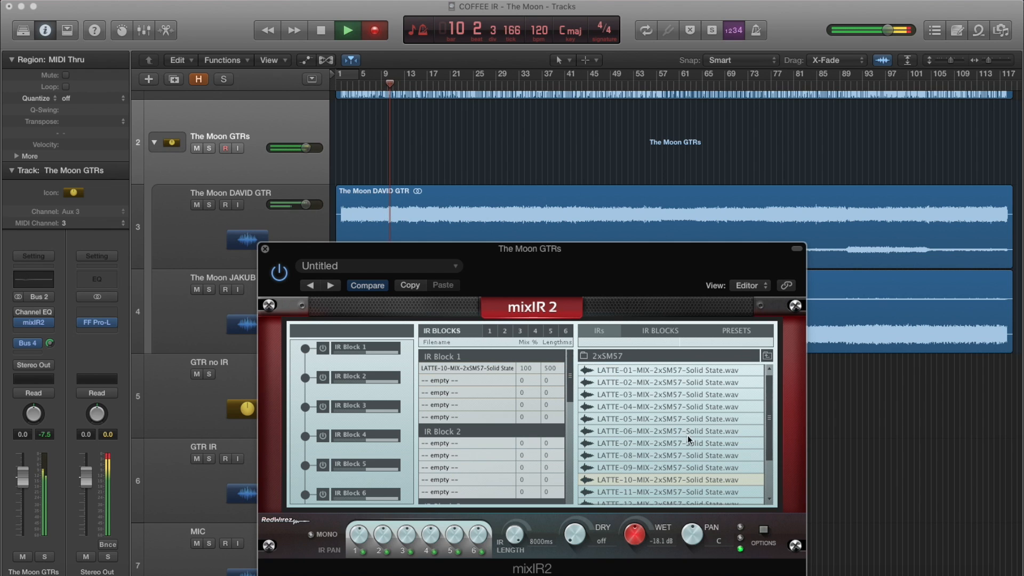
Step: Load LATTE-12-MIX-2xSM57-Solid State.wav from the IR browser into IR Block 1 while the song plays
scroll("down", 3)
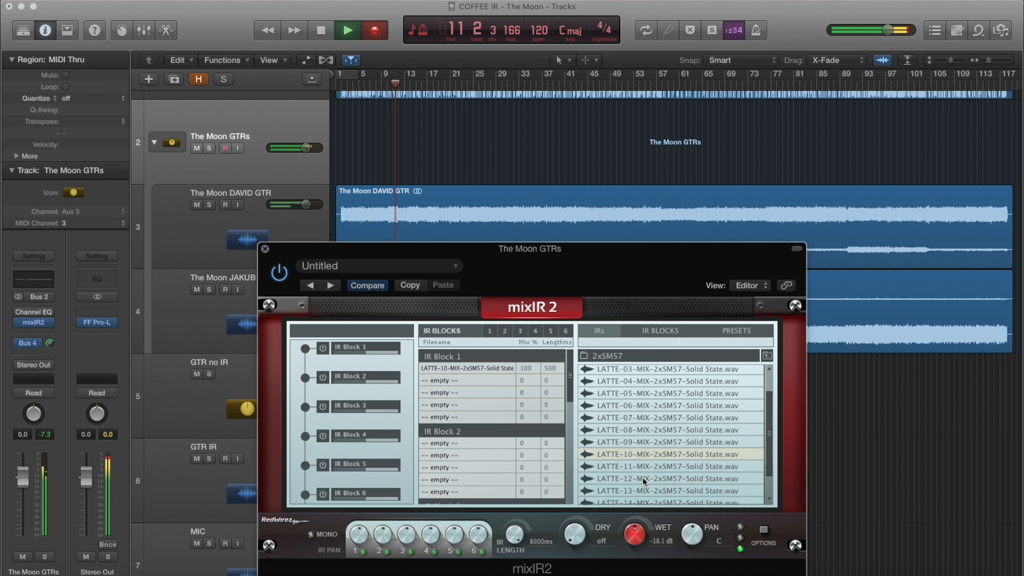
double_click(666, 478)
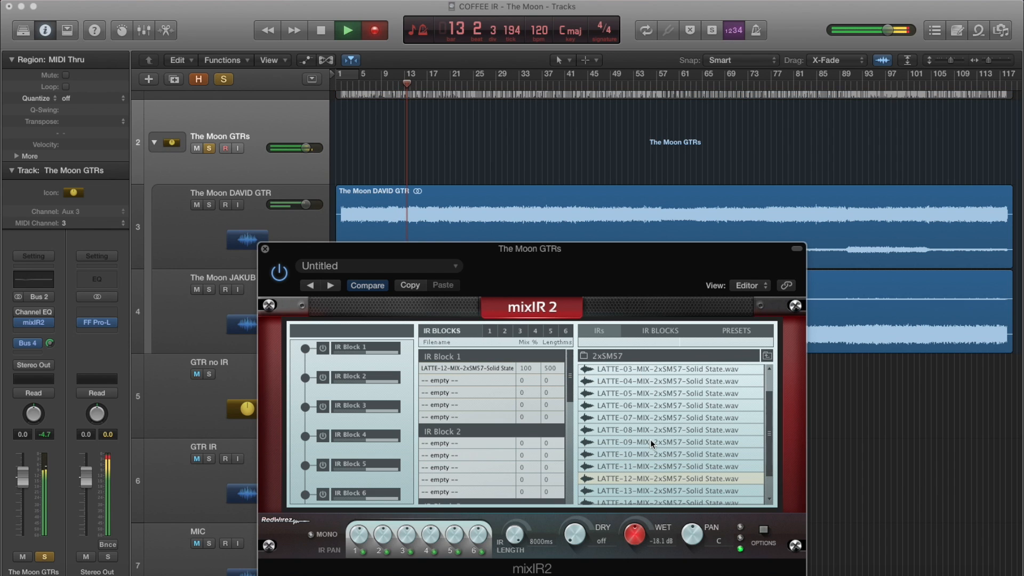
scroll("up", 3)
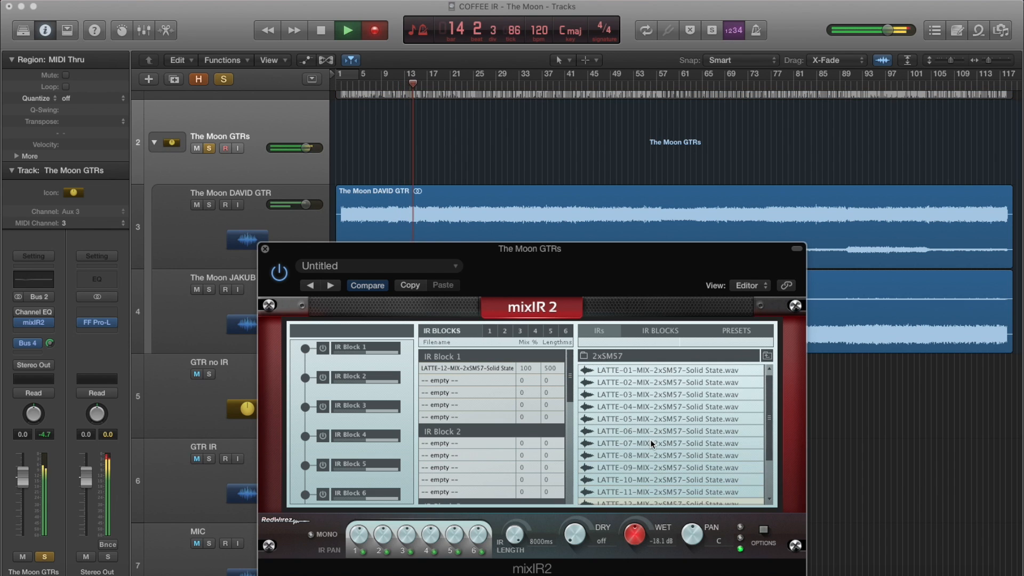